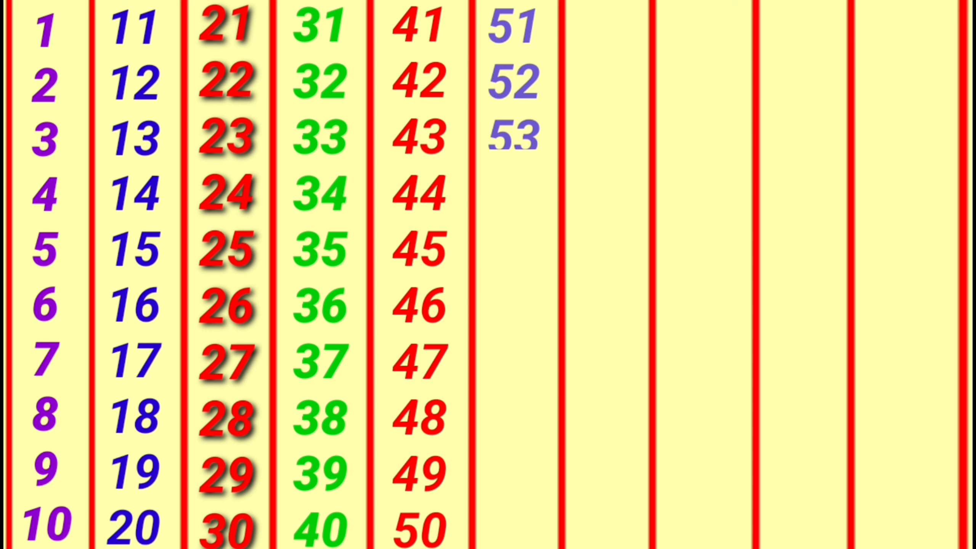
pyautogui.write('54')
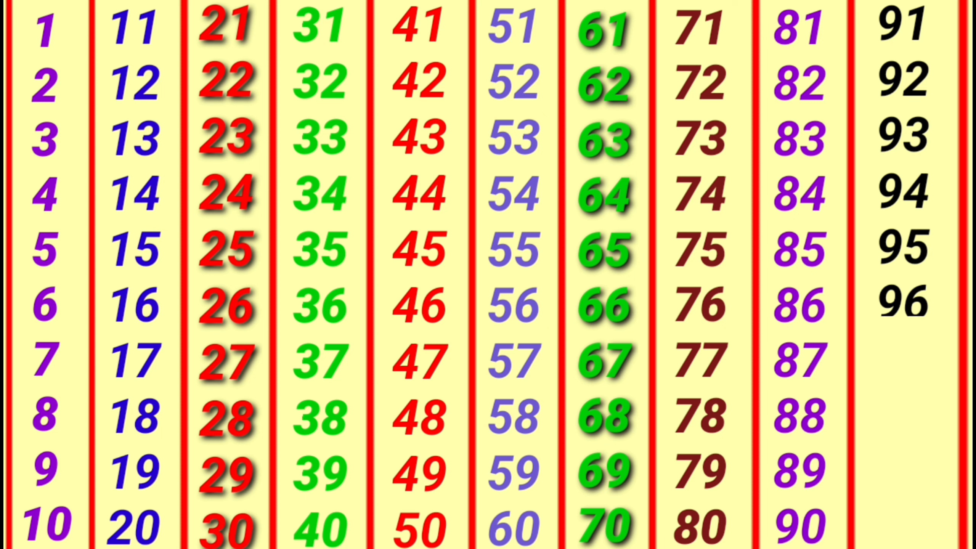
pyautogui.scroll(-3)
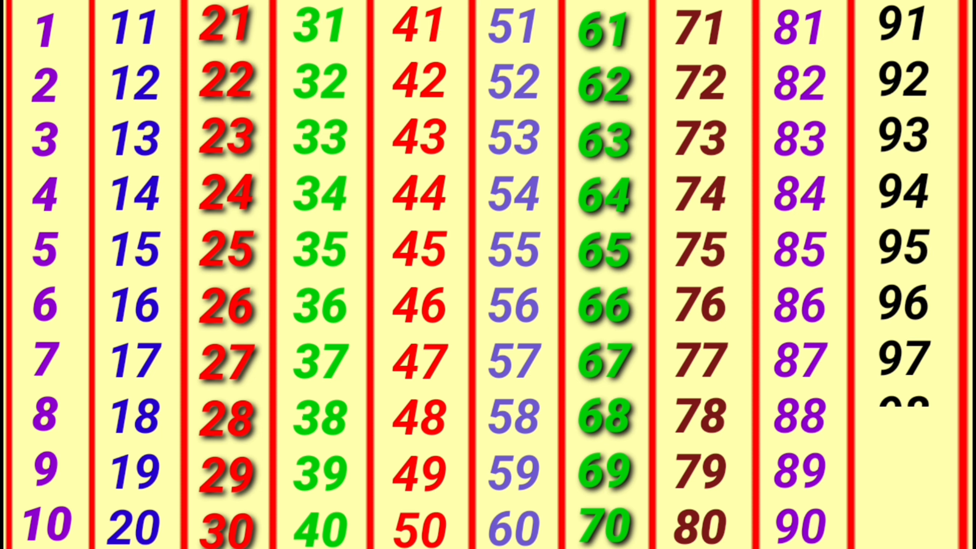